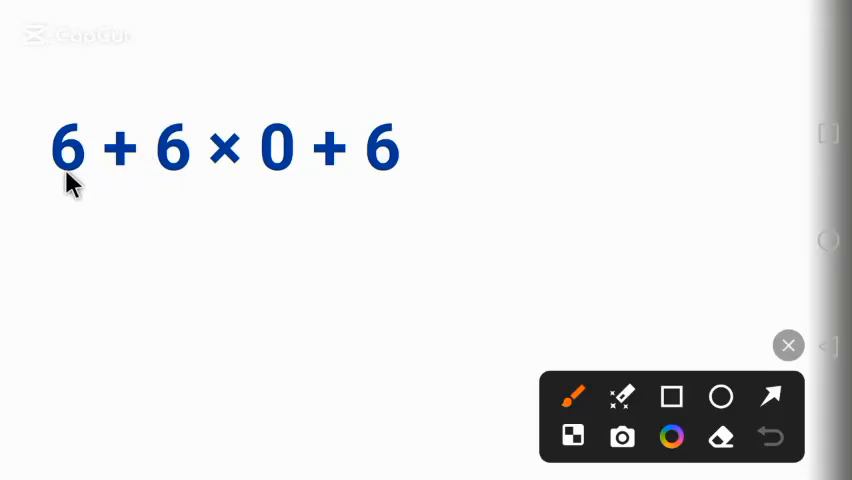
pyautogui.moveTo(205, 195)
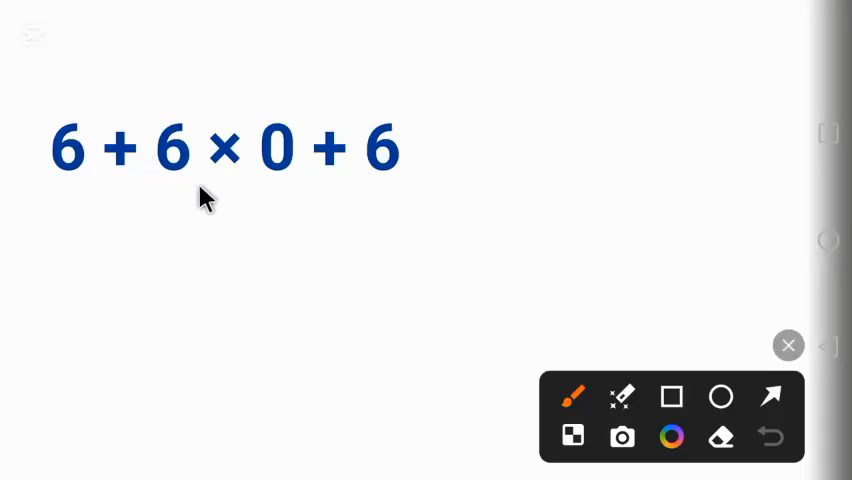
pyautogui.moveTo(165, 180)
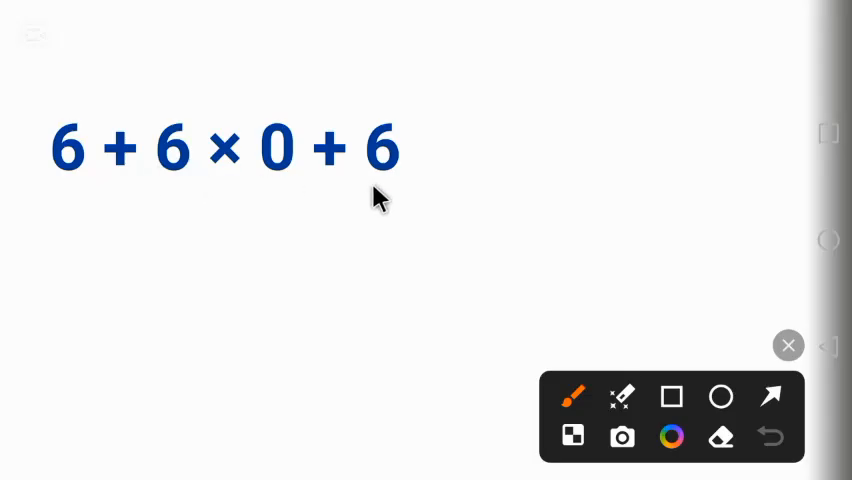
pyautogui.moveTo(113, 205)
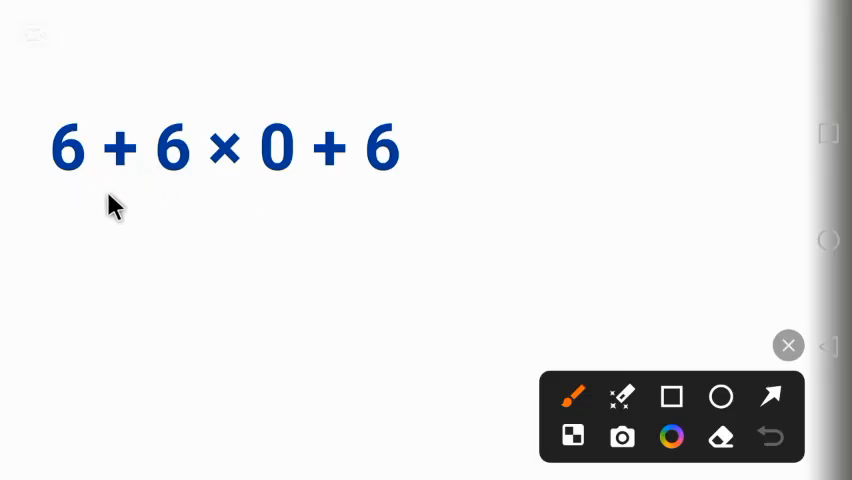
pyautogui.moveTo(125, 185)
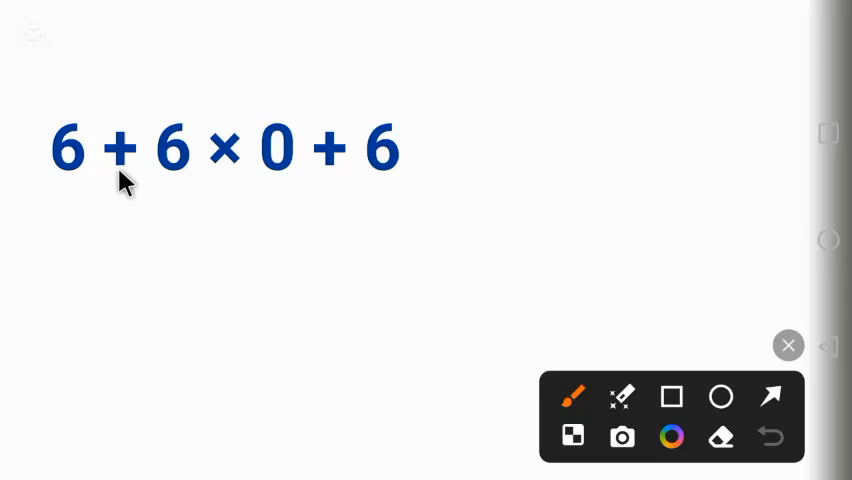
pyautogui.moveTo(170, 197)
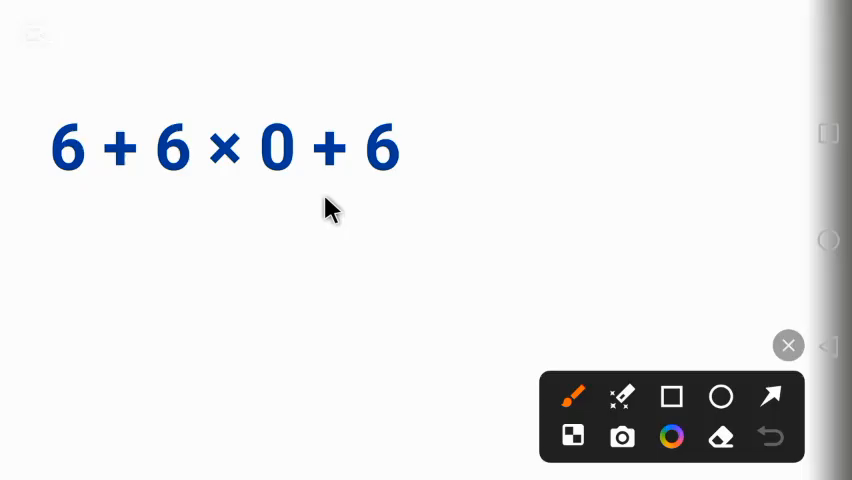
pyautogui.moveTo(167, 178)
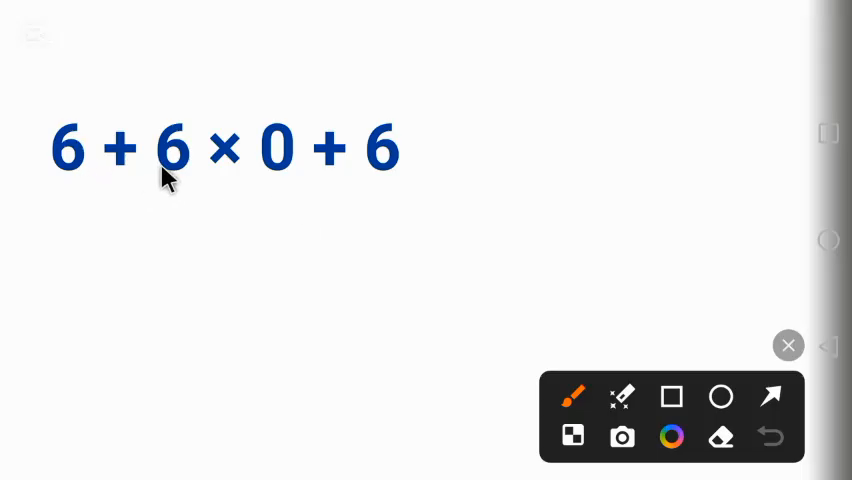
pyautogui.moveTo(283, 175)
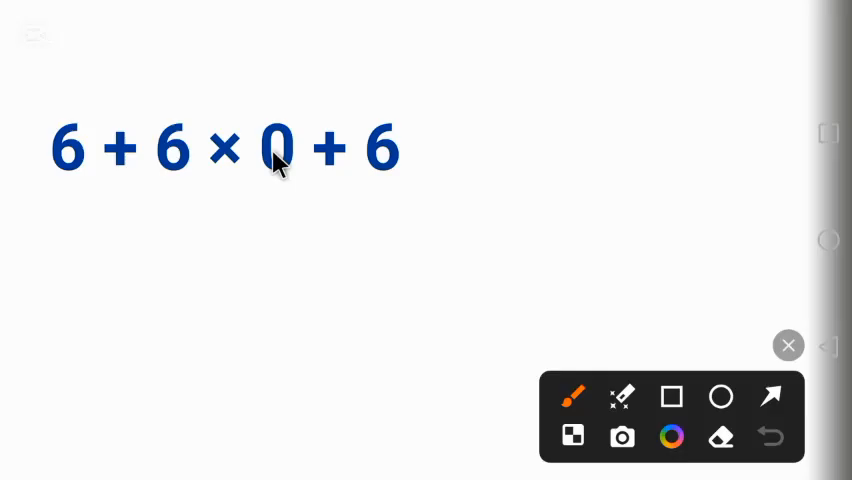
pyautogui.moveTo(375, 205)
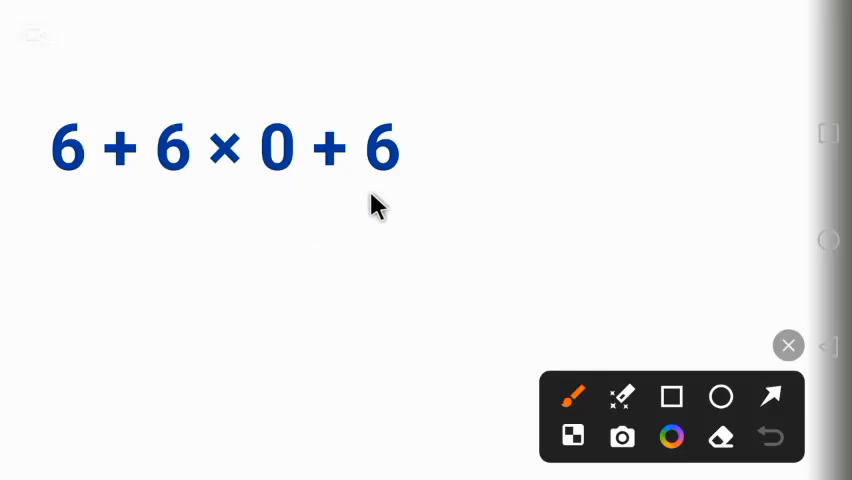
pyautogui.moveTo(367, 207)
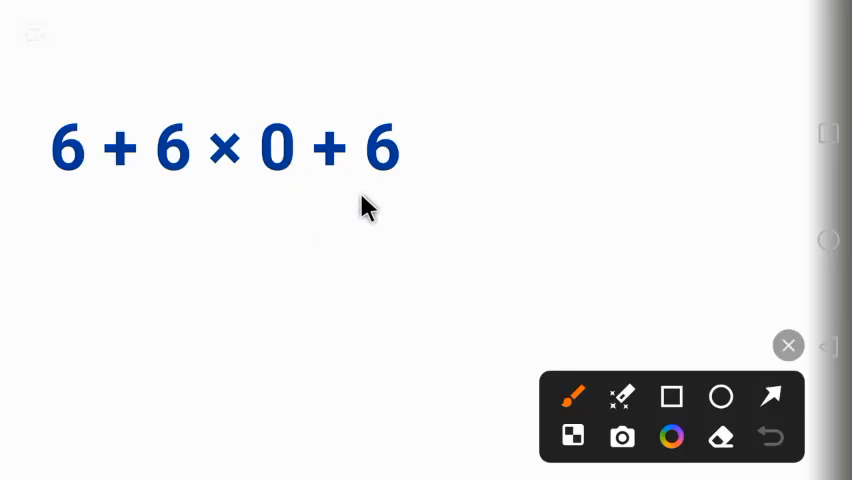
pyautogui.moveTo(248, 185)
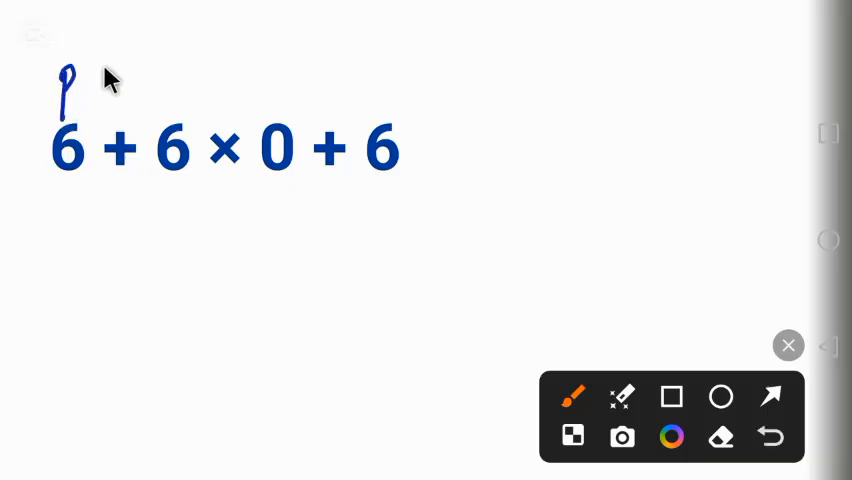
# Step: Handwrite the E after the P of PEMDAS and draw parentheses above the P
pyautogui.moveTo(90, 85); pyautogui.dragTo(160, 90)
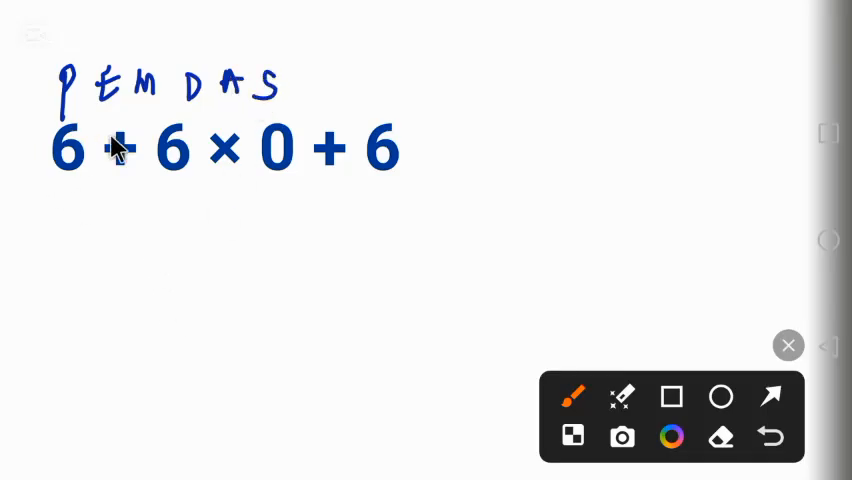
pyautogui.moveTo(45, 55)
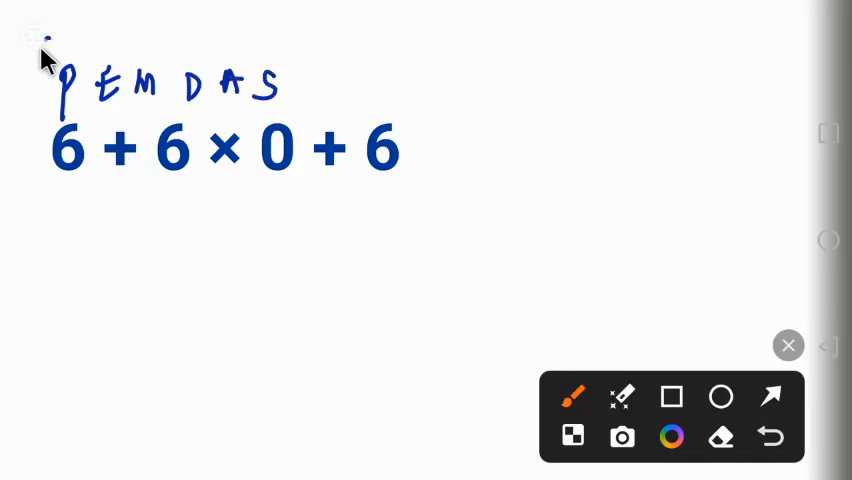
pyautogui.moveTo(45, 55); pyautogui.dragTo(90, 55)
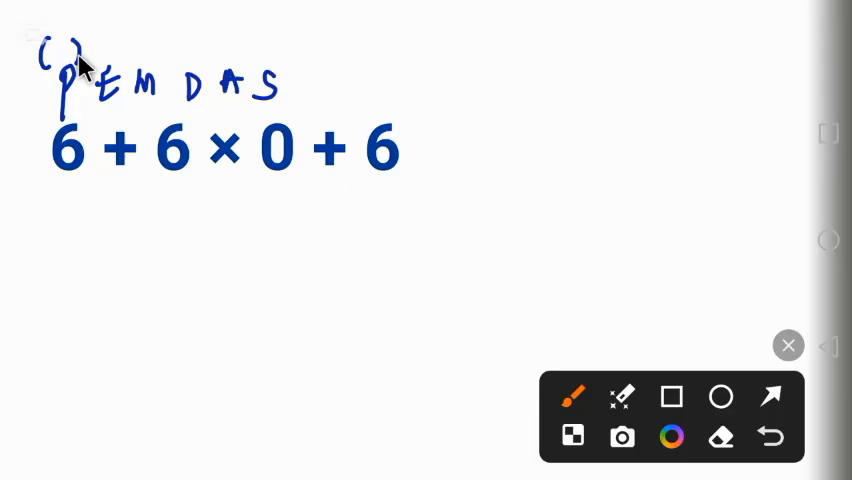
pyautogui.moveTo(390, 203)
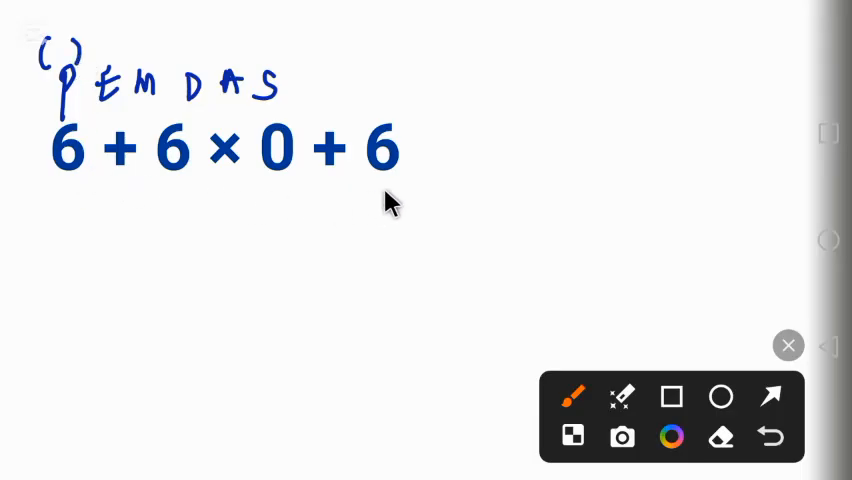
pyautogui.moveTo(110, 78)
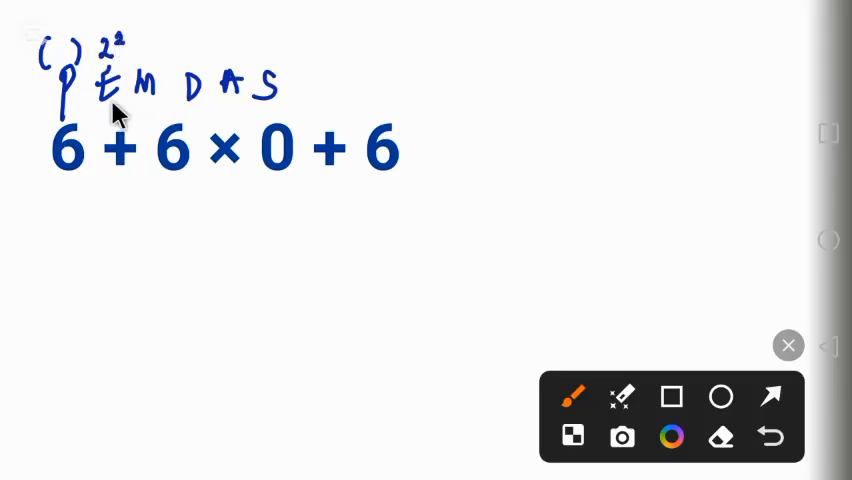
pyautogui.moveTo(345, 205)
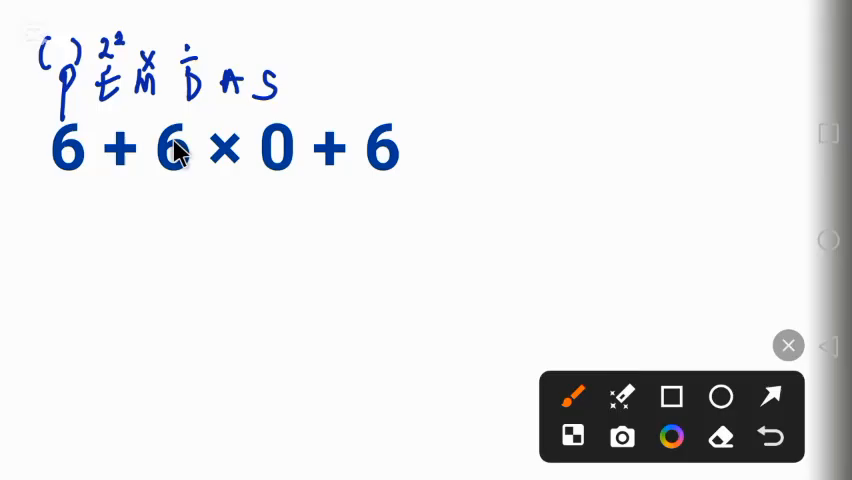
pyautogui.moveTo(183, 95)
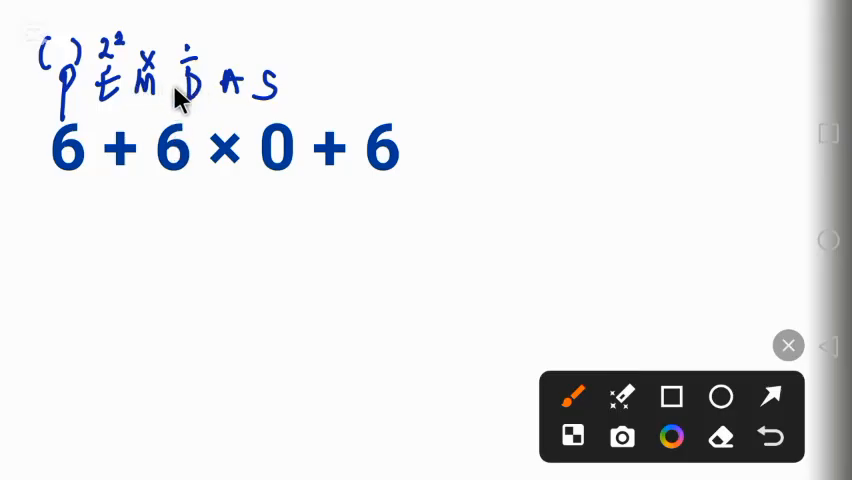
pyautogui.moveTo(152, 115)
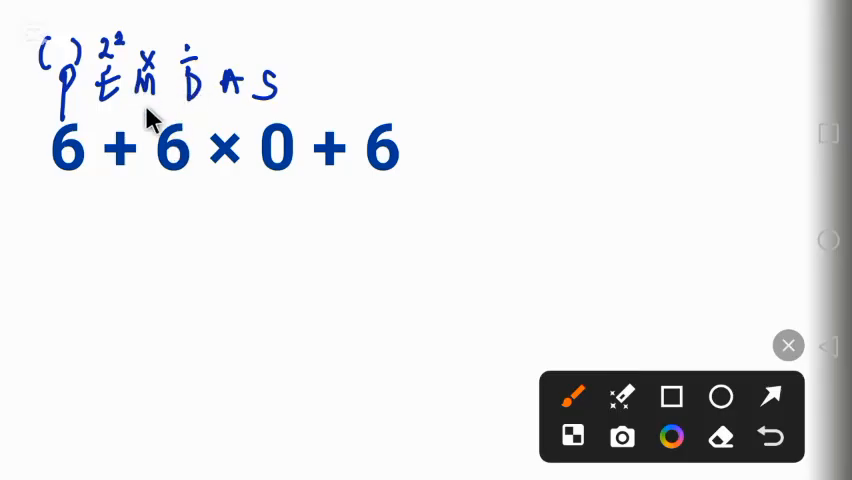
pyautogui.moveTo(262, 226)
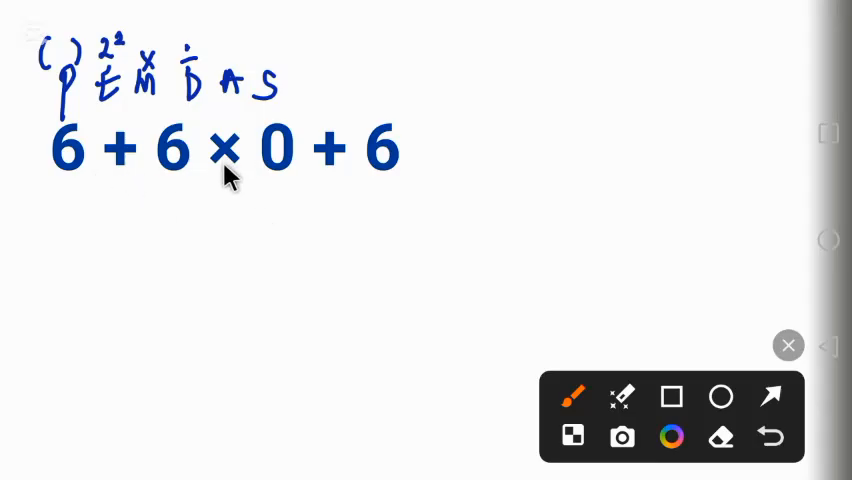
pyautogui.moveTo(80, 195)
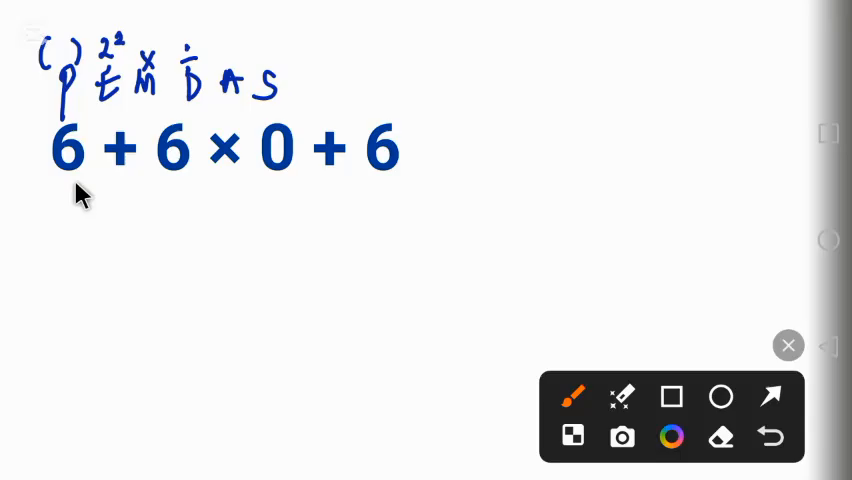
# Step: Handwrite the first 6 of the simplified line below the printed expression
pyautogui.moveTo(70, 205); pyautogui.dragTo(115, 205)
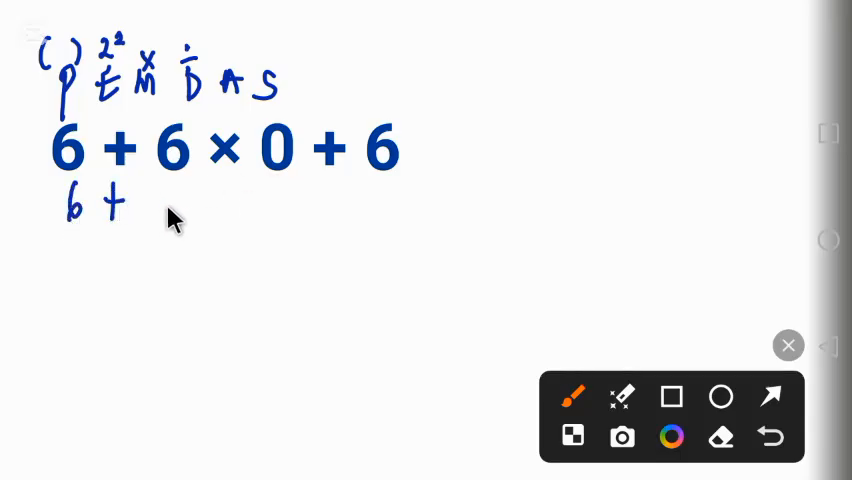
pyautogui.moveTo(235, 190)
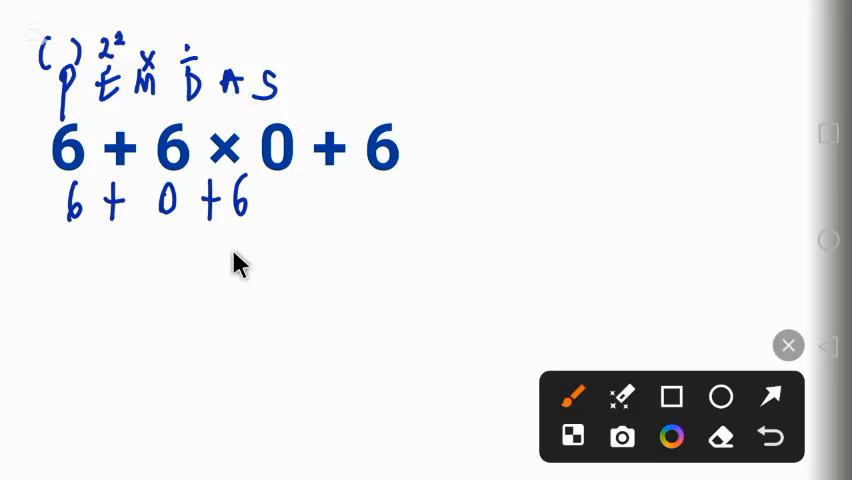
pyautogui.moveTo(225, 80)
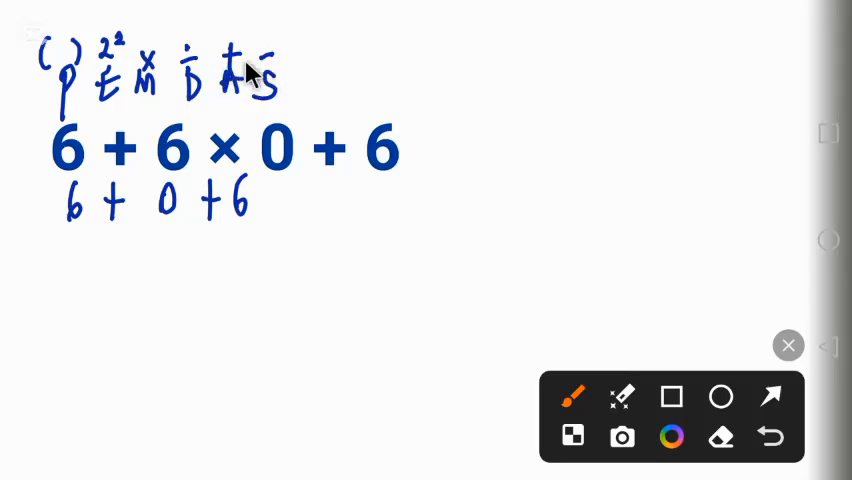
pyautogui.moveTo(228, 85)
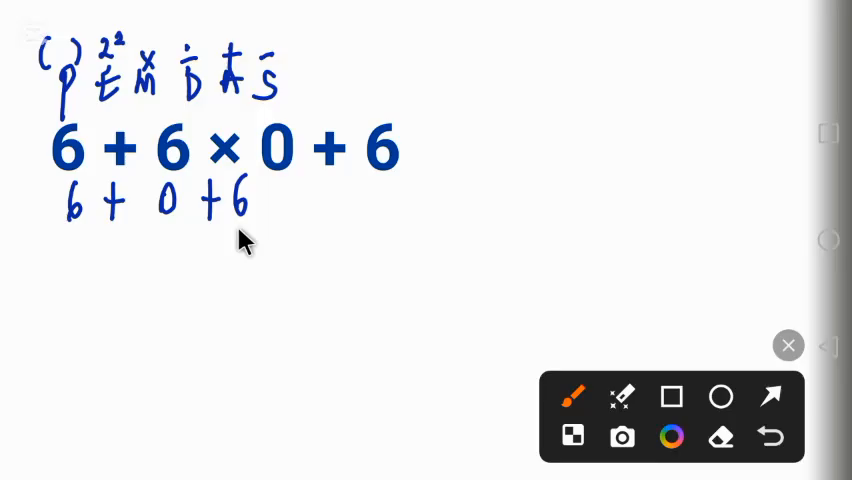
pyautogui.moveTo(252, 215)
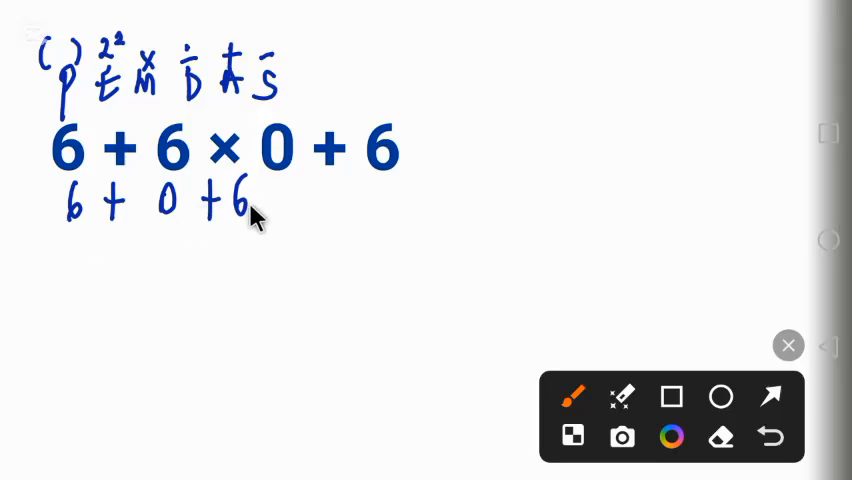
pyautogui.moveTo(70, 235)
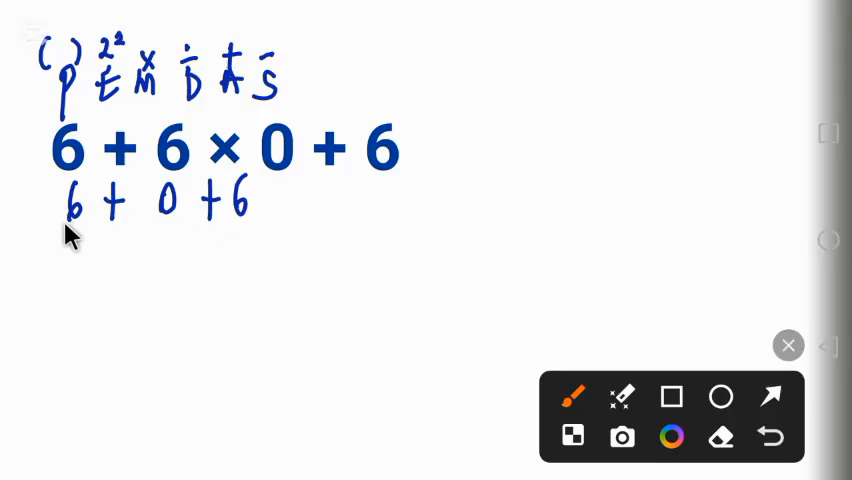
pyautogui.moveTo(168, 255)
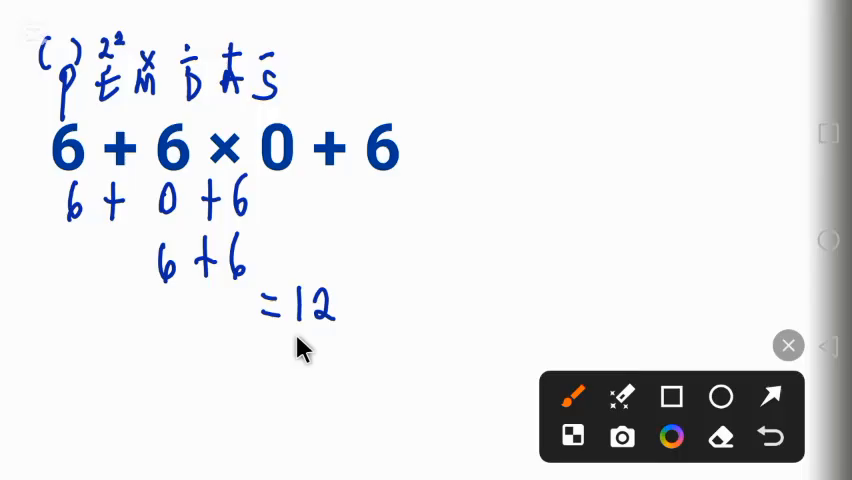
# Step: Underline the final answer 12
pyautogui.moveTo(290, 340); pyautogui.dragTo(335, 340)
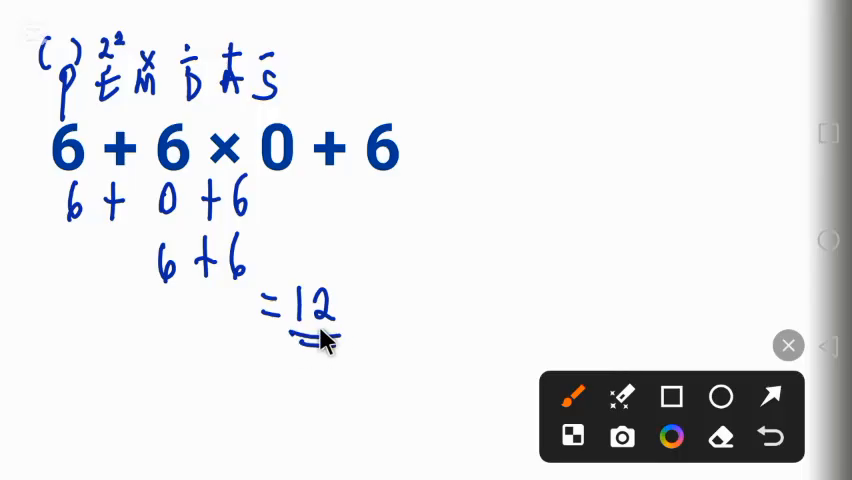